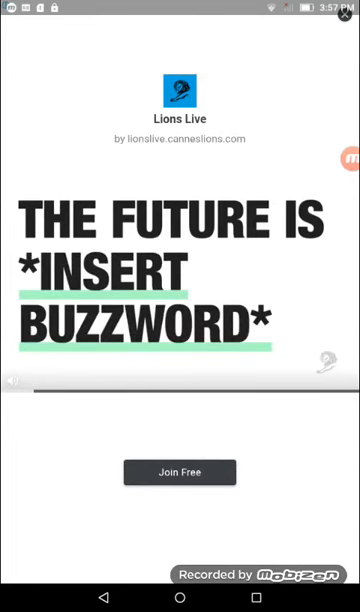
# Dismiss the full-screen 'Lions Live' ad to return to Thumbnail Maker.
pyautogui.moveTo(180, 2); pyautogui.dragTo(180, 300)
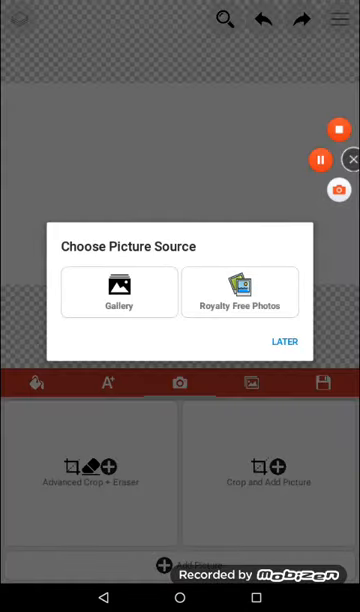
# Try Royalty Free Photos, hit No Service, and confirm YES to back out toward the gallery.
pyautogui.click(240, 292)
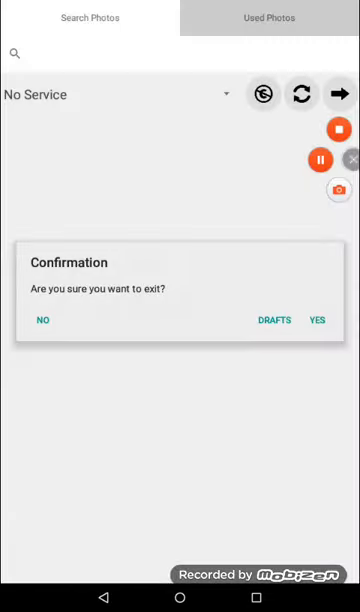
pyautogui.click(316, 320)
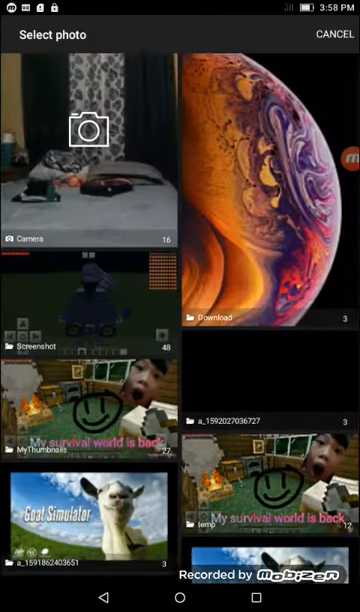
# Scroll the gallery to the dark Minecraft screenshot for the background.
pyautogui.scroll(-3)
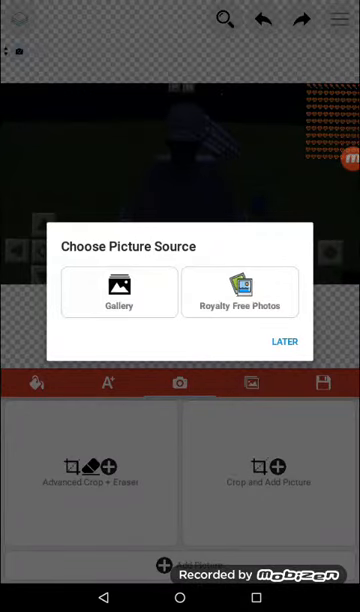
# Choose Gallery as the source and pick the close-up face photo to add.
pyautogui.click(120, 292)
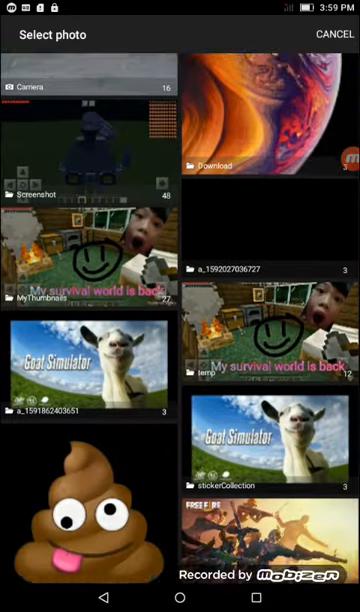
pyautogui.scroll(-3)
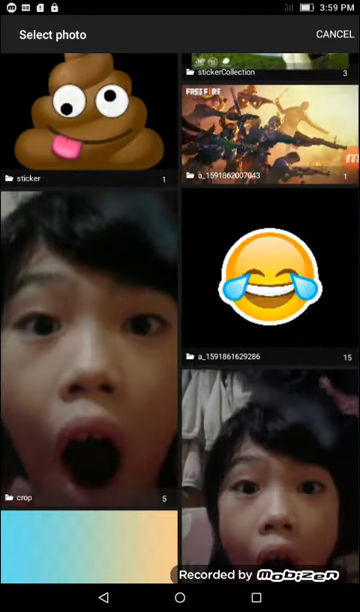
pyautogui.click(90, 344)
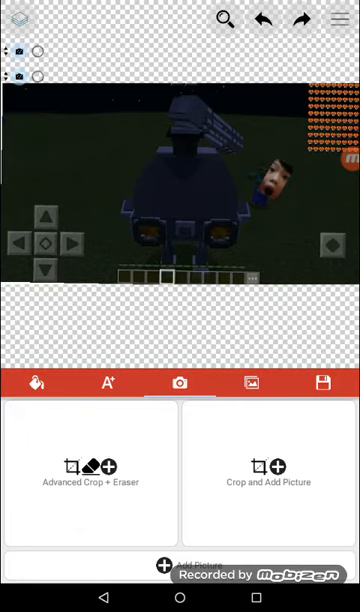
# Enlarge and tilt the pasted face at the right edge, then bring up the text-entry prompt.
pyautogui.click(90, 468)
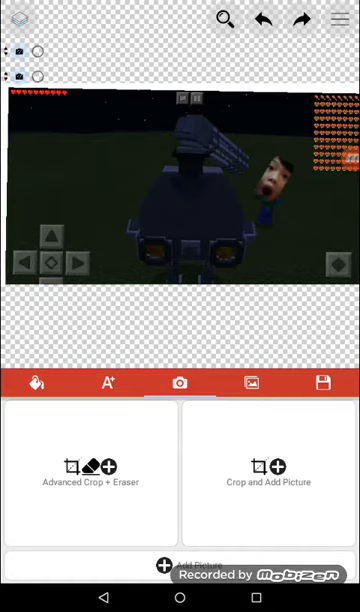
pyautogui.click(104, 384)
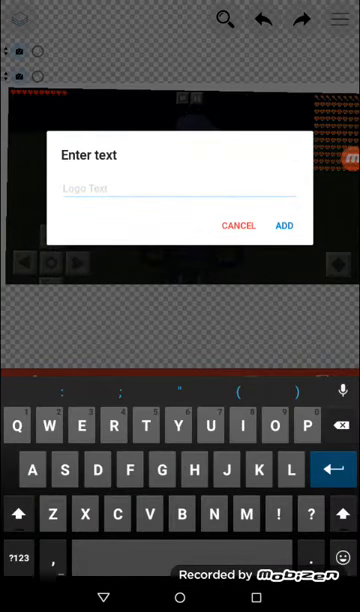
# Add the title 'Mega mech robots' across the screenshot and browse the font list.
pyautogui.write('Mega')
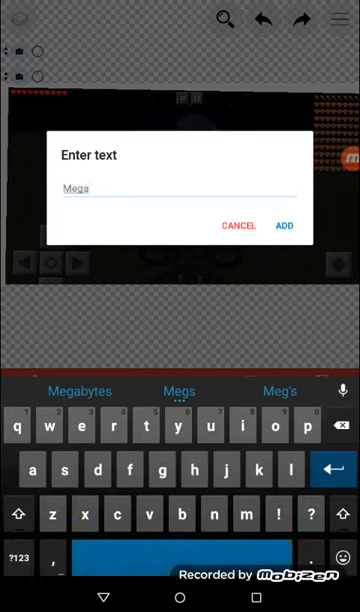
pyautogui.write('mech')
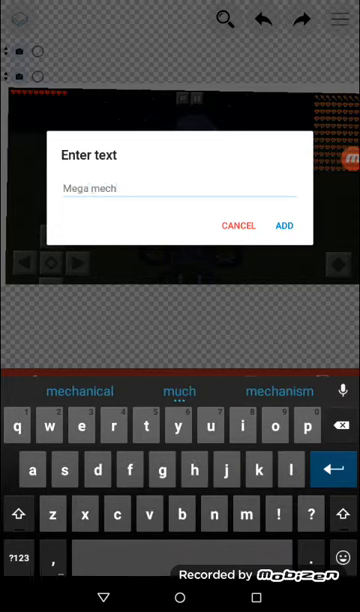
pyautogui.write('robots')
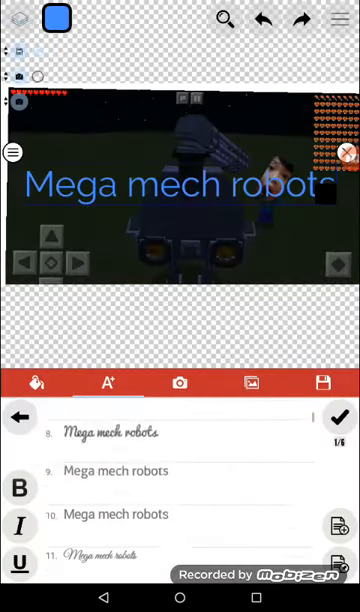
pyautogui.scroll(-3)
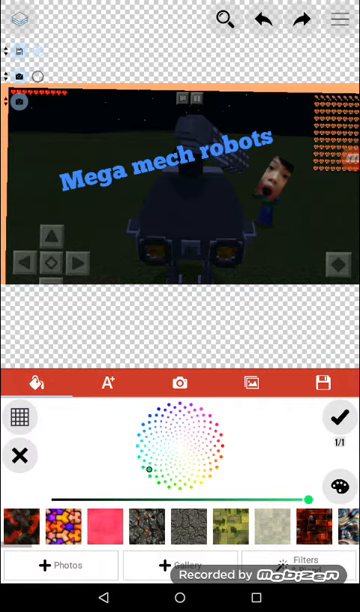
# Give the title a bold font and pick red on the colour wheel.
pyautogui.click(104, 384)
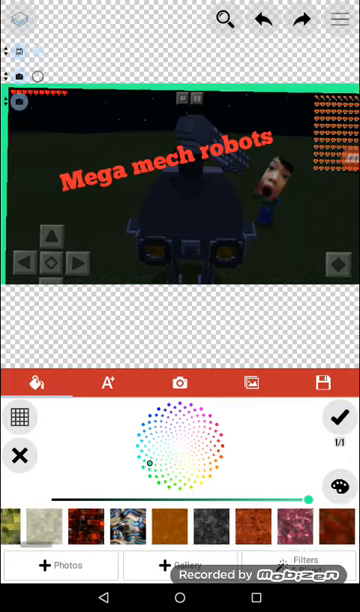
pyautogui.hscroll(3)
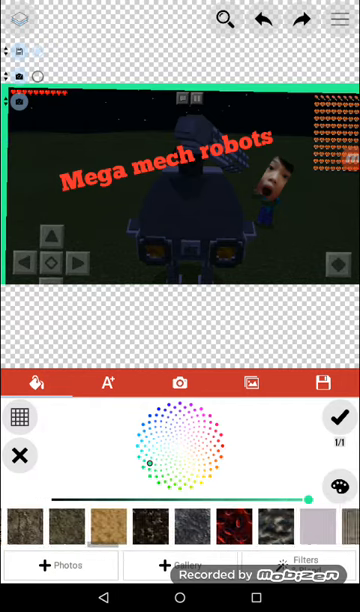
pyautogui.hscroll(-3)
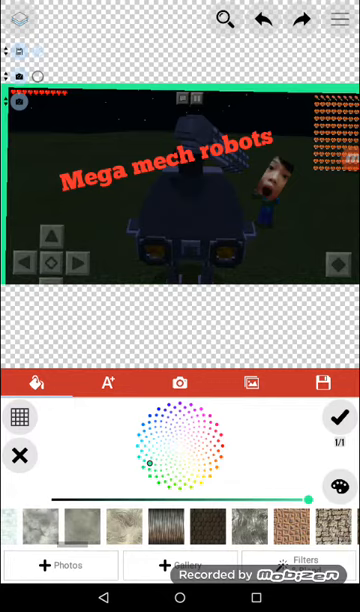
pyautogui.click(254, 384)
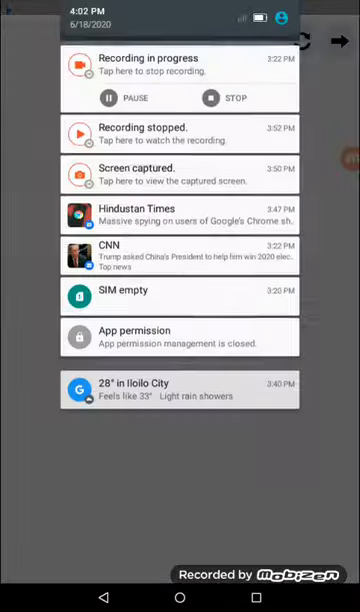
pyautogui.scroll(-3)
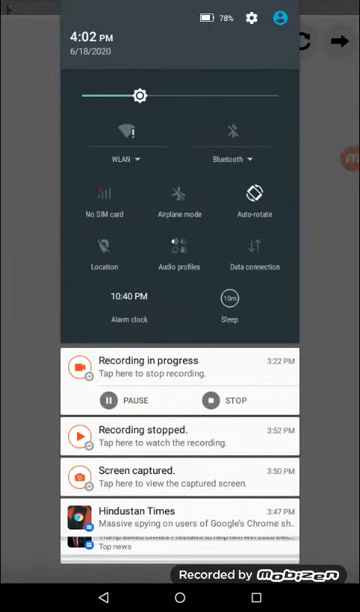
pyautogui.scroll(3)
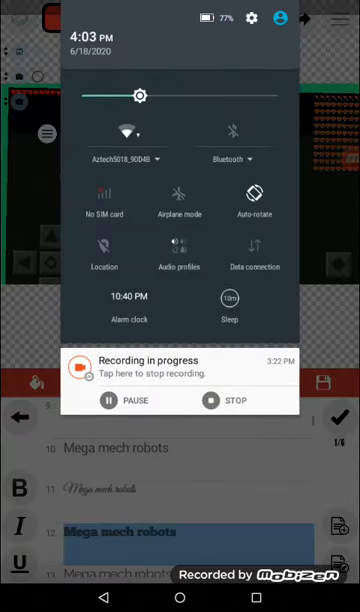
pyautogui.click(124, 132)
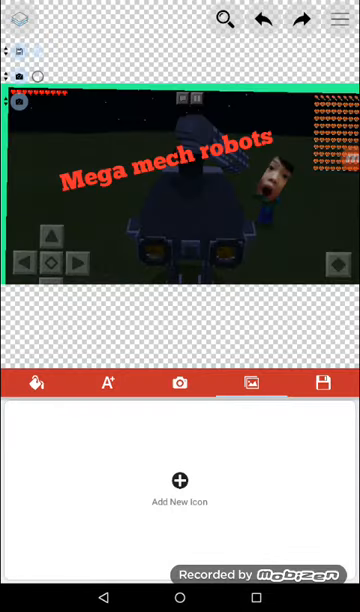
# Enable background grid & snap, then bring up the sticker library's category list.
pyautogui.click(322, 384)
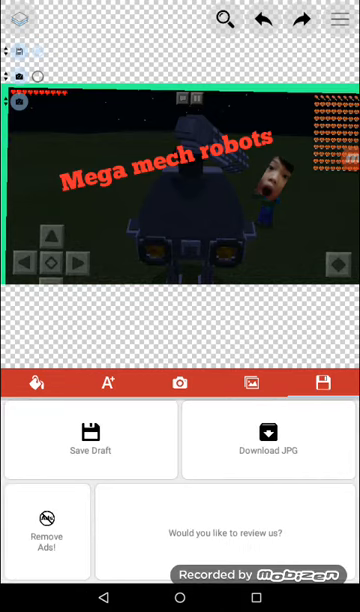
pyautogui.click(40, 384)
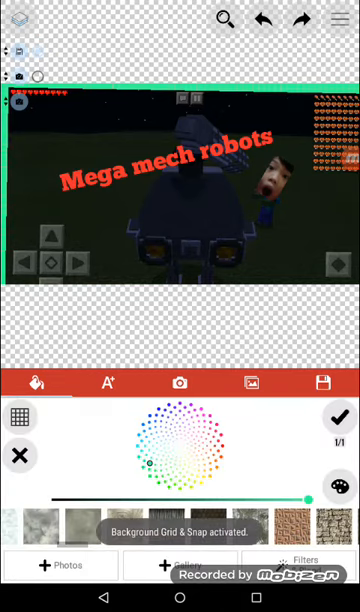
pyautogui.click(106, 384)
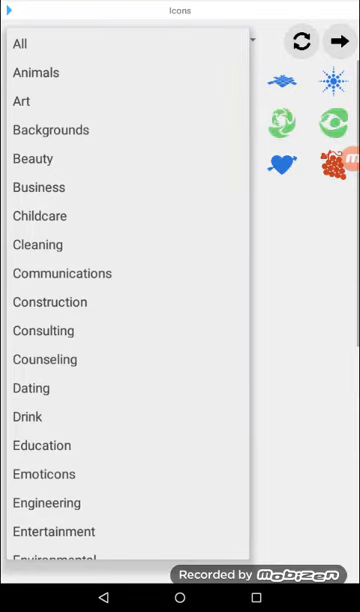
# Pick the Emoticons category and add the blue smiley sticker onto the screenshot.
pyautogui.scroll(-3)
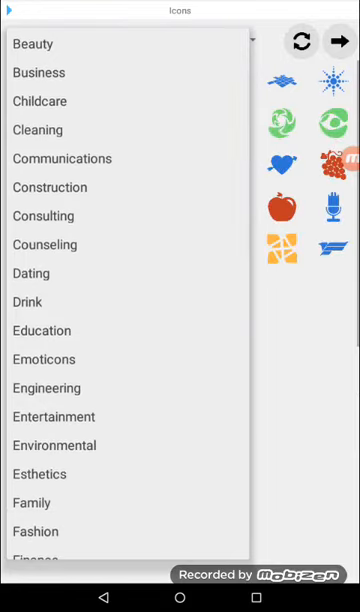
pyautogui.click(44, 360)
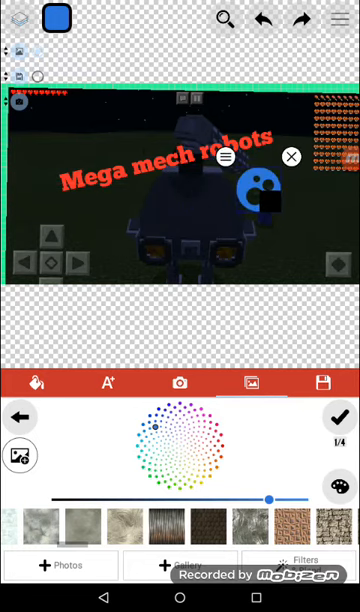
# Delete the blue smiley sticker, leaving the photo filters and eraser tools showing.
pyautogui.click(252, 384)
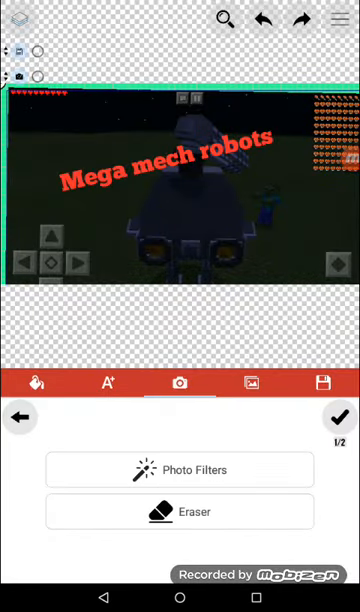
# Select the face photo layer and position it at the canvas's right edge beside the title.
pyautogui.click(180, 470)
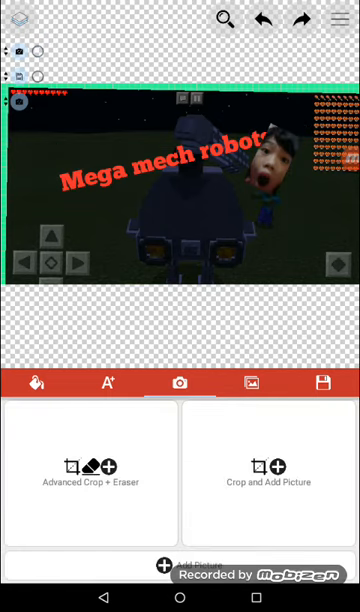
pyautogui.click(90, 470)
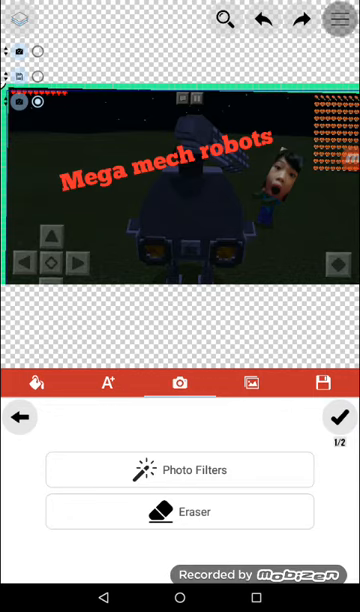
# Save the project as a draft named 'Mega mech thumbnail', replacing the default name.
pyautogui.click(340, 20)
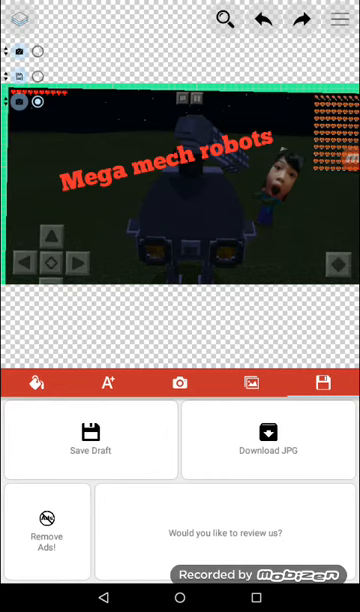
pyautogui.click(90, 448)
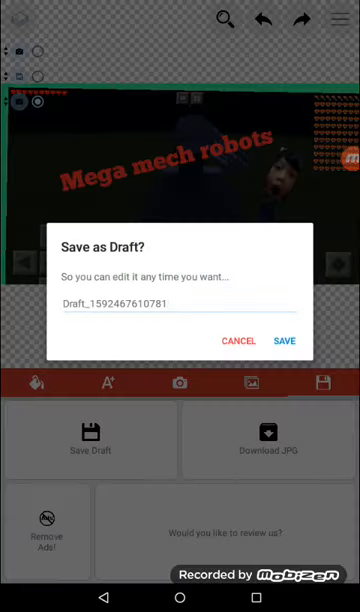
pyautogui.click(178, 304)
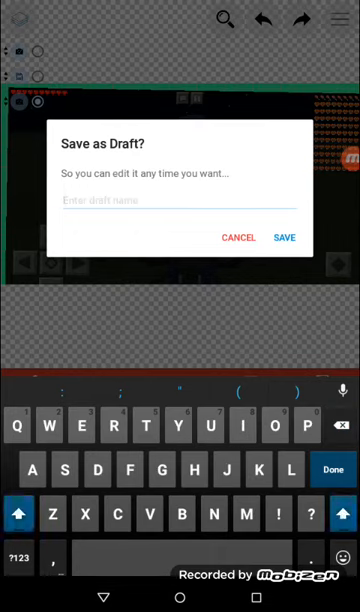
pyautogui.write('Mega')
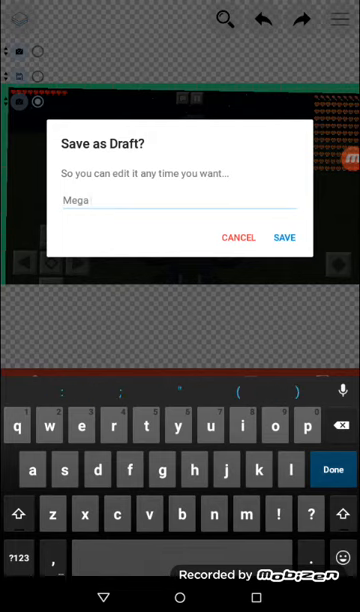
pyautogui.write('mech')
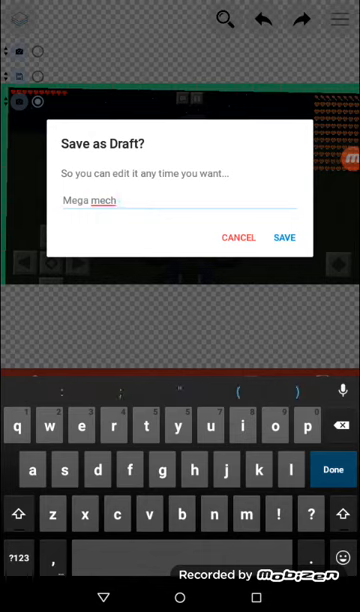
pyautogui.write('thum')
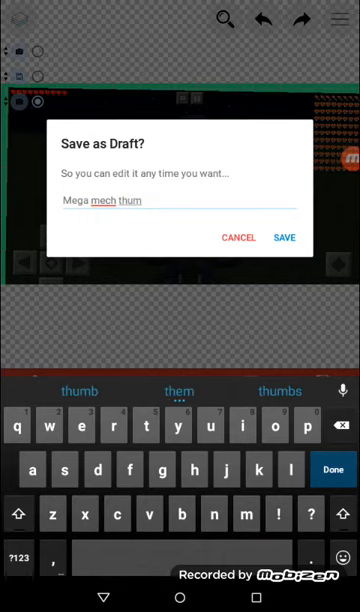
pyautogui.click(180, 390)
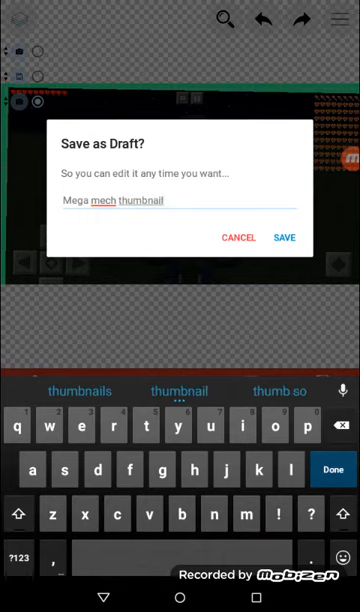
pyautogui.click(288, 236)
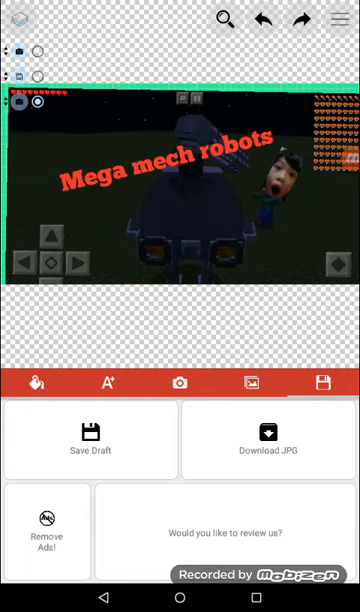
# Add a close-up face photo to the canvas from the device Gallery source.
pyautogui.click(92, 448)
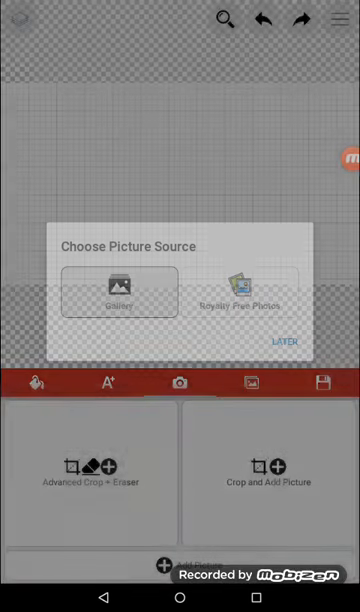
pyautogui.click(120, 292)
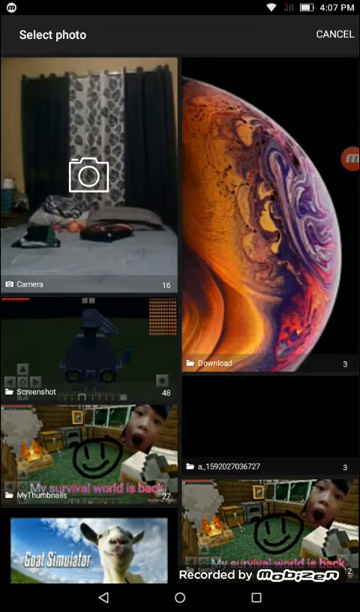
pyautogui.scroll(-3)
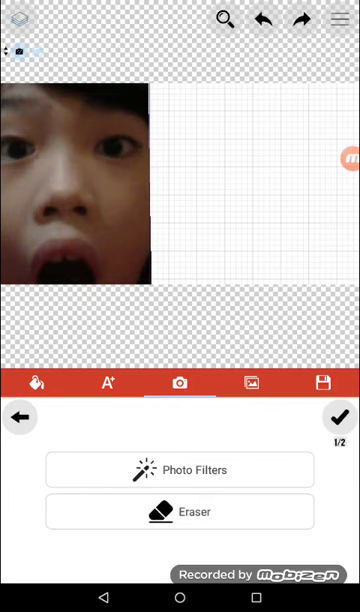
# Browse a gallery photo album to look for another picture to add.
pyautogui.click(254, 384)
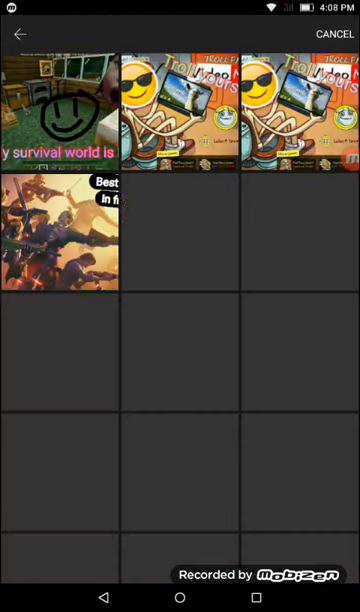
pyautogui.scroll(-3)
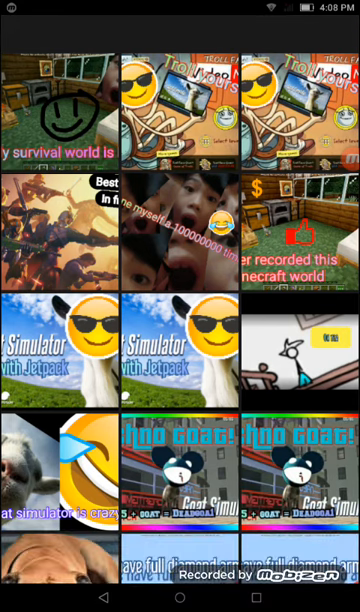